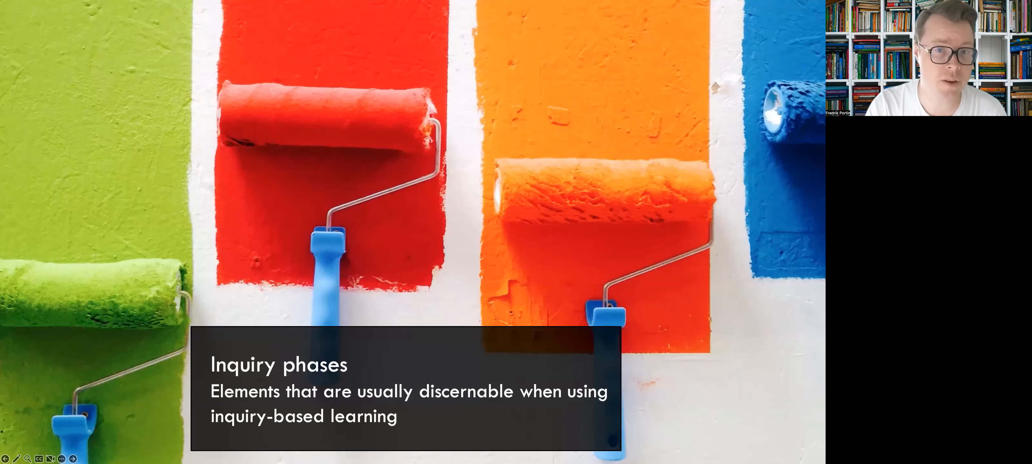
mouse_move(568, 223)
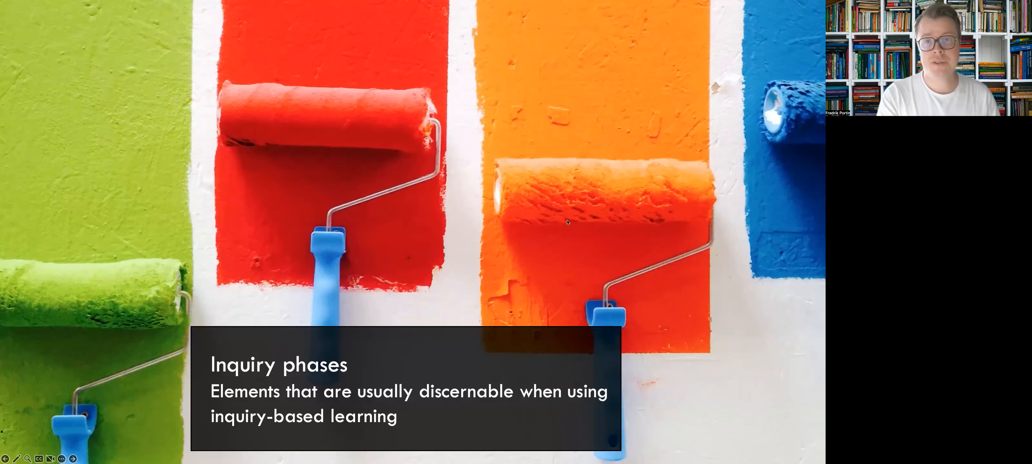